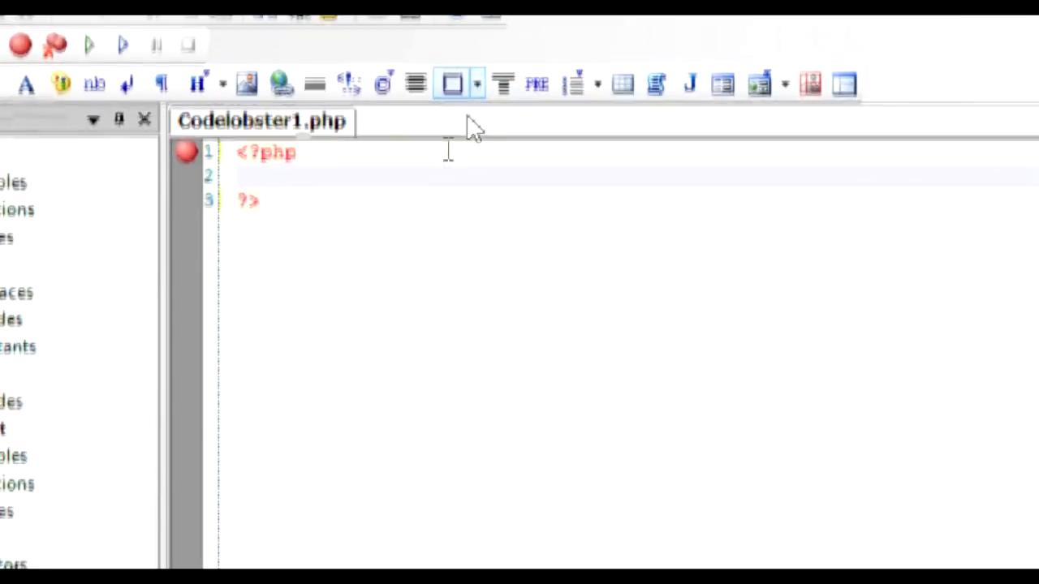
# Write $x =10; and define("Y",100); on separate lines inside the PHP block
pyautogui.press('Enter')
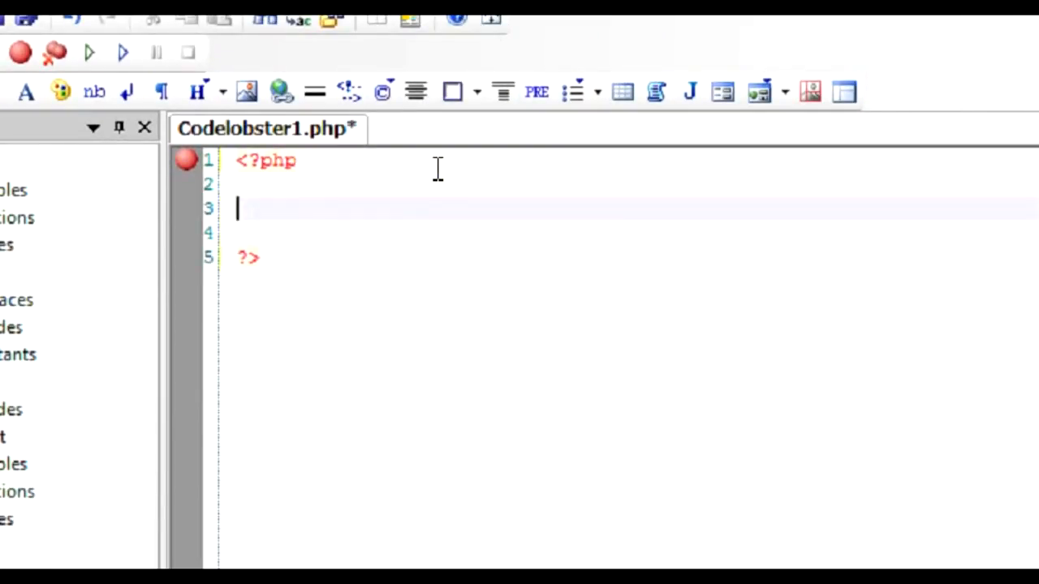
pyautogui.write('$')
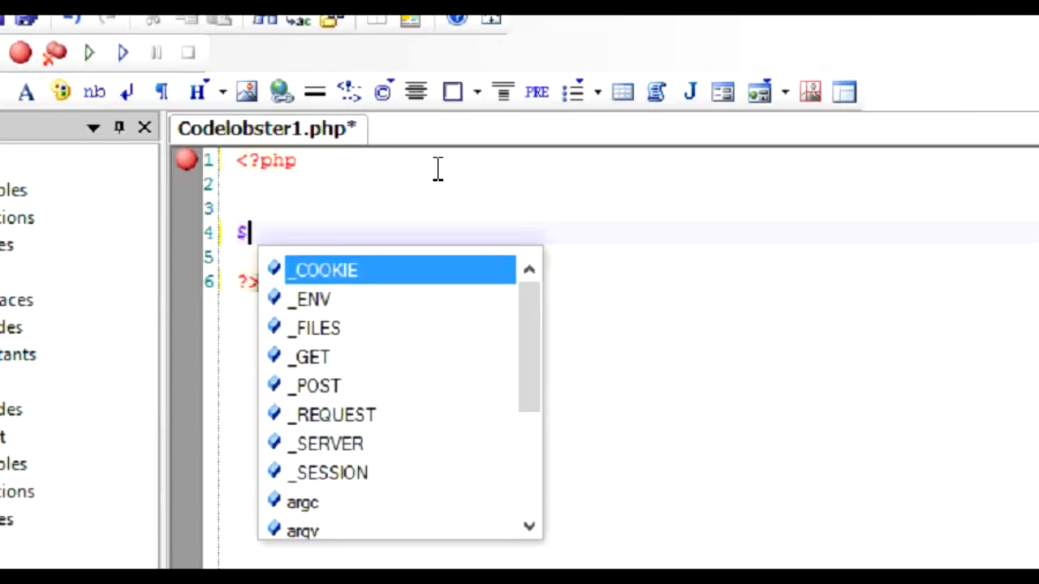
pyautogui.write('x =10;')
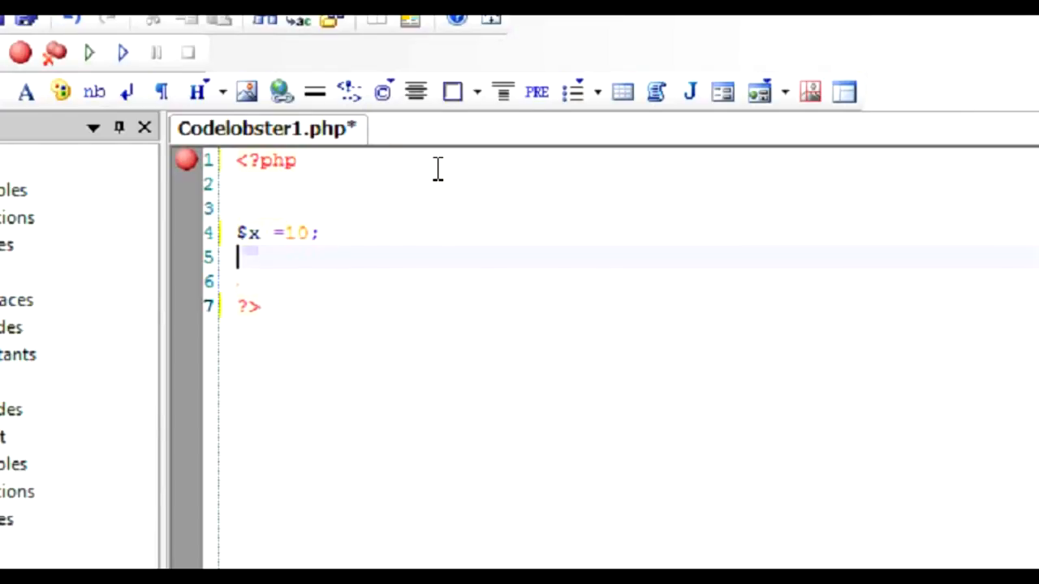
pyautogui.write('define(')
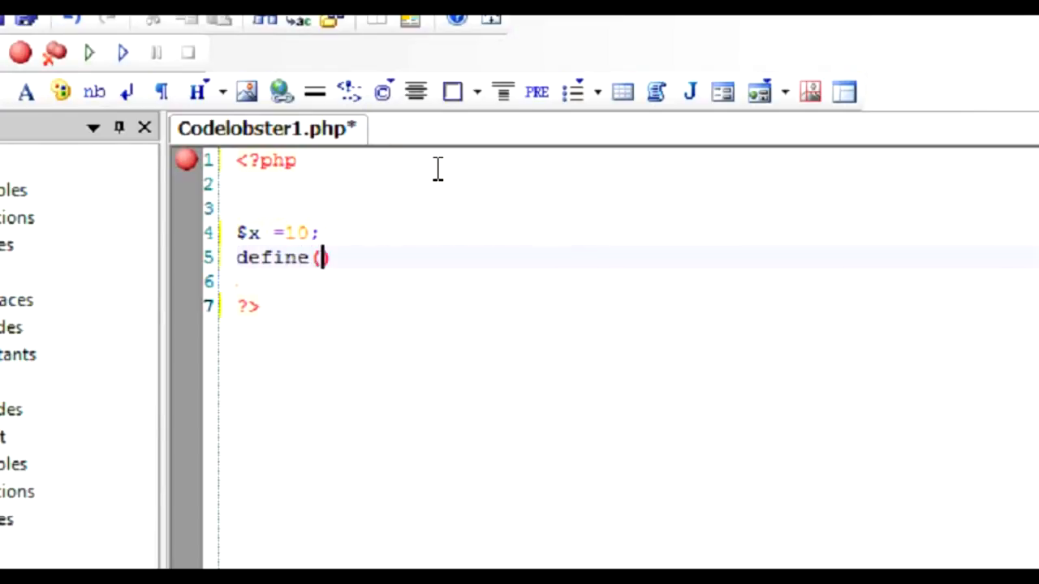
pyautogui.write('""')
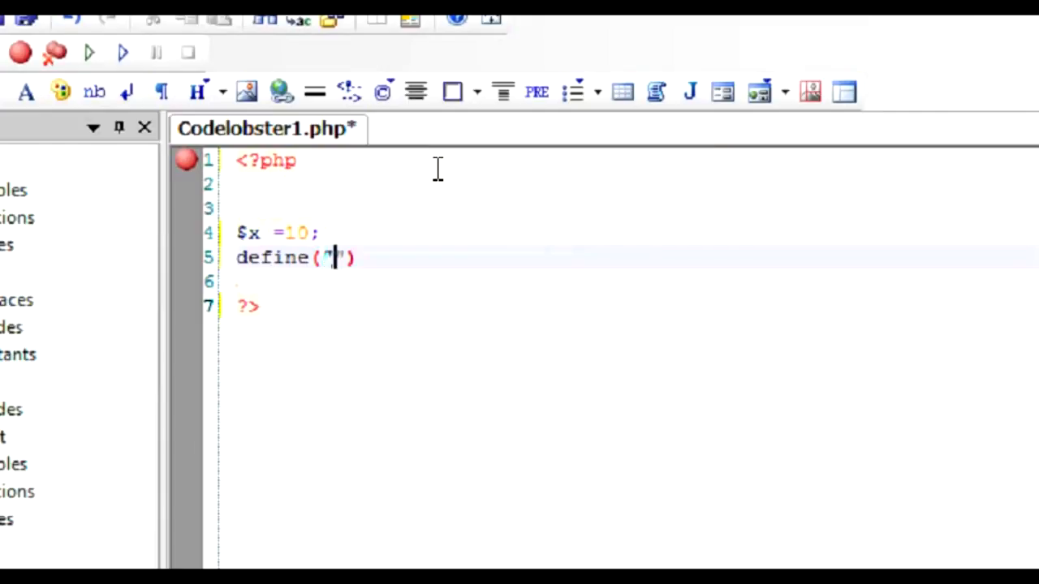
pyautogui.write('Y')
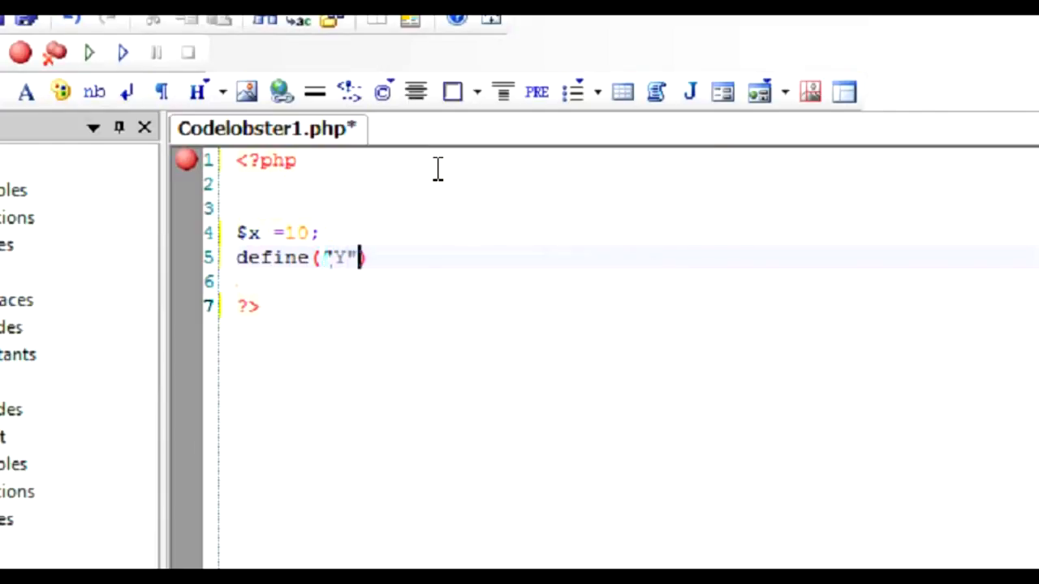
pyautogui.write(',100);')
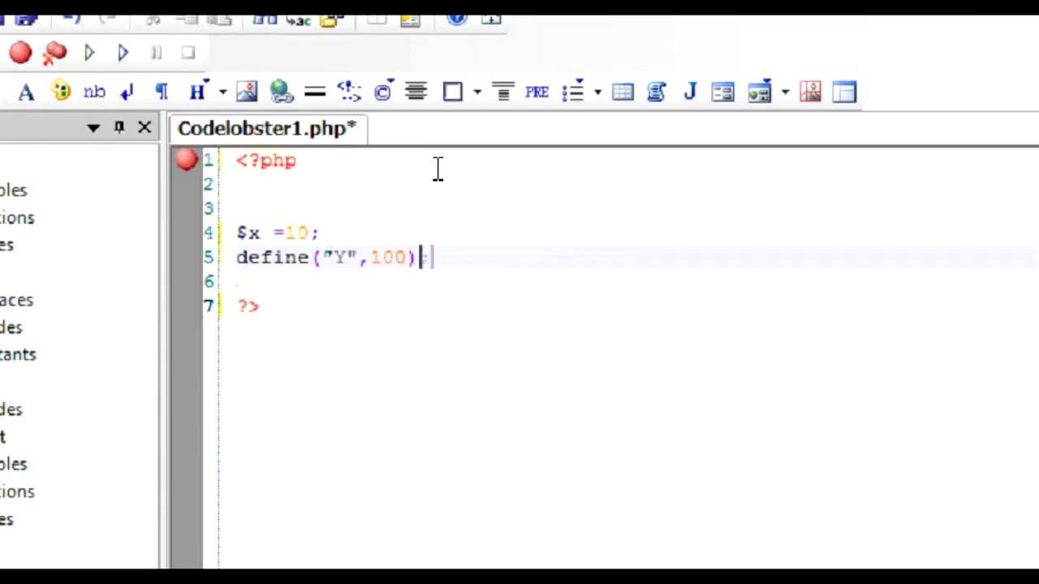
pyautogui.write(';')
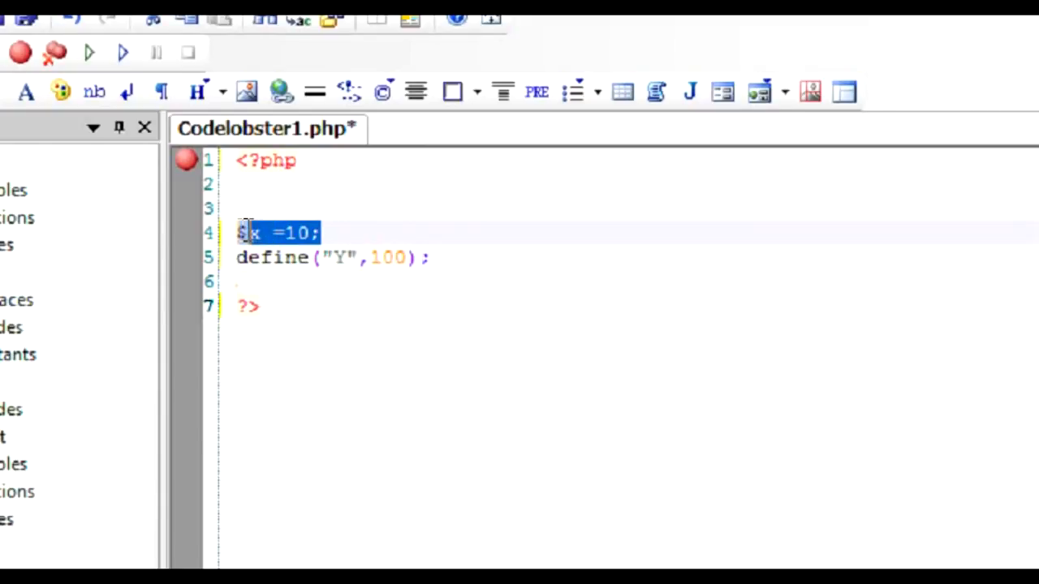
# Point out the $x =10; variable line and the define keyword
pyautogui.click(313, 233)
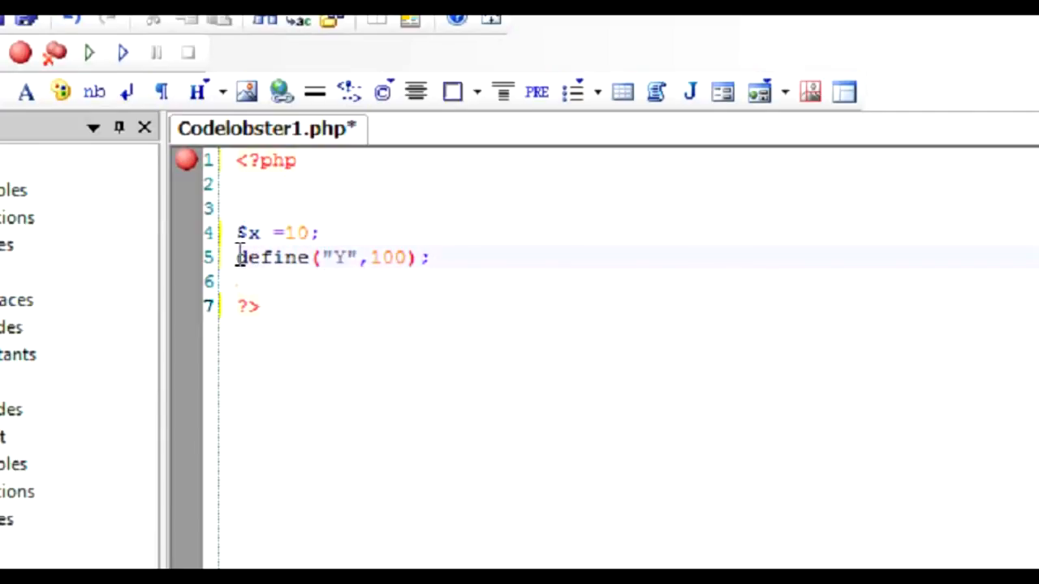
pyautogui.doubleClick(268, 257)
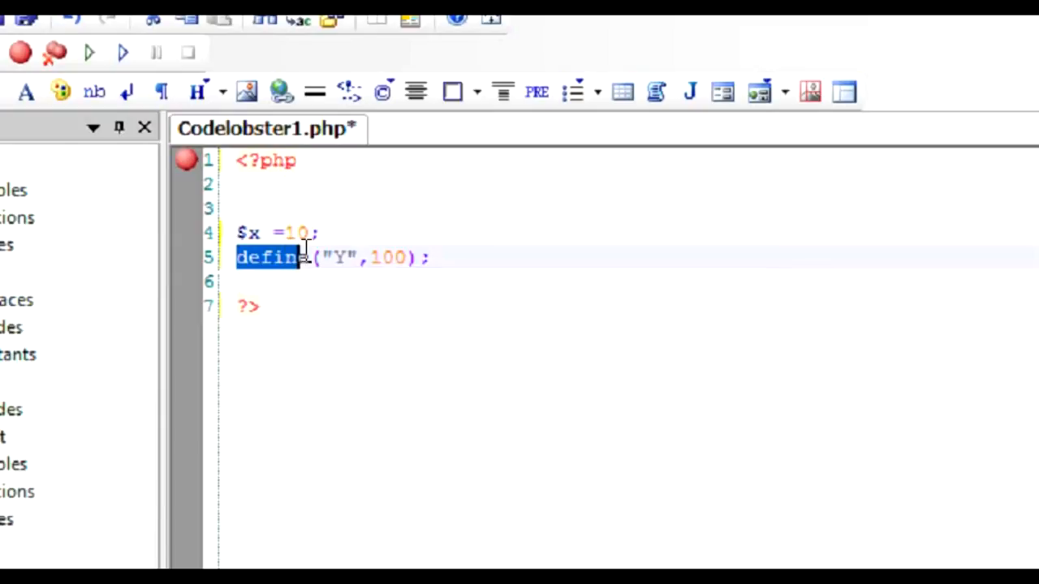
pyautogui.click(345, 258)
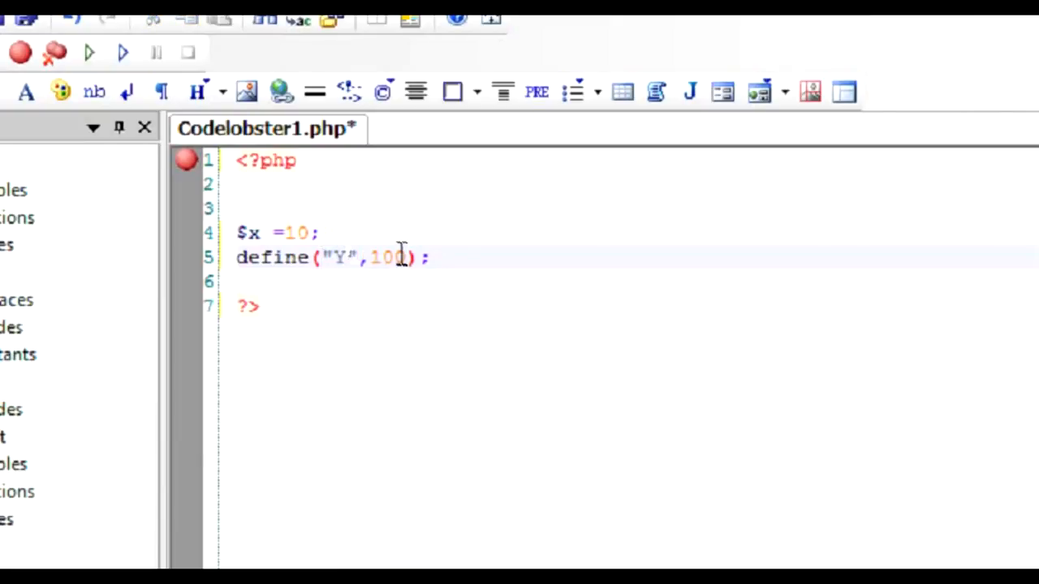
pyautogui.moveTo(526, 242)
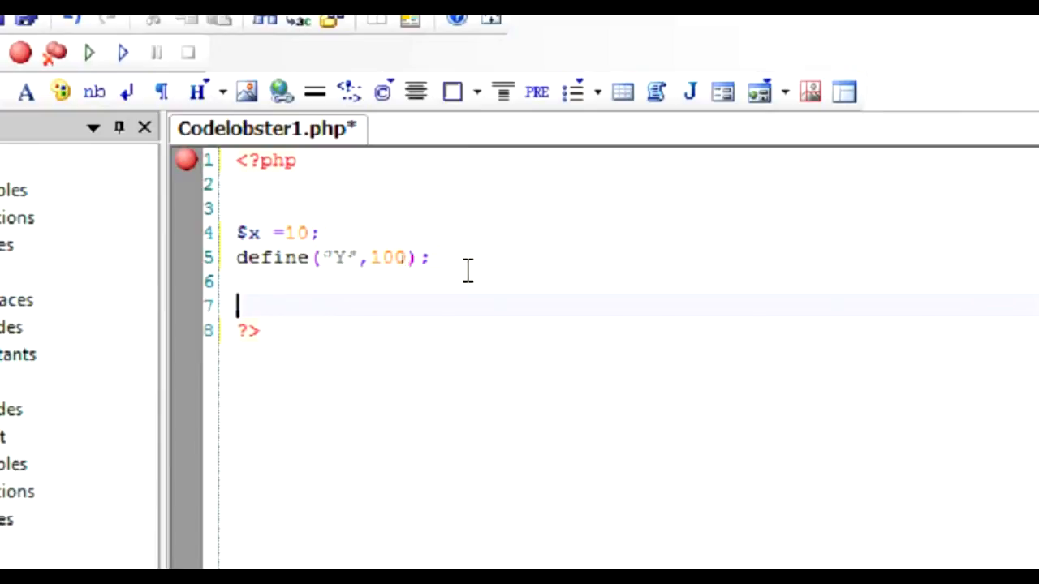
# Type the $x =$x +1; and echo $x; lines
pyautogui.write('$x =')
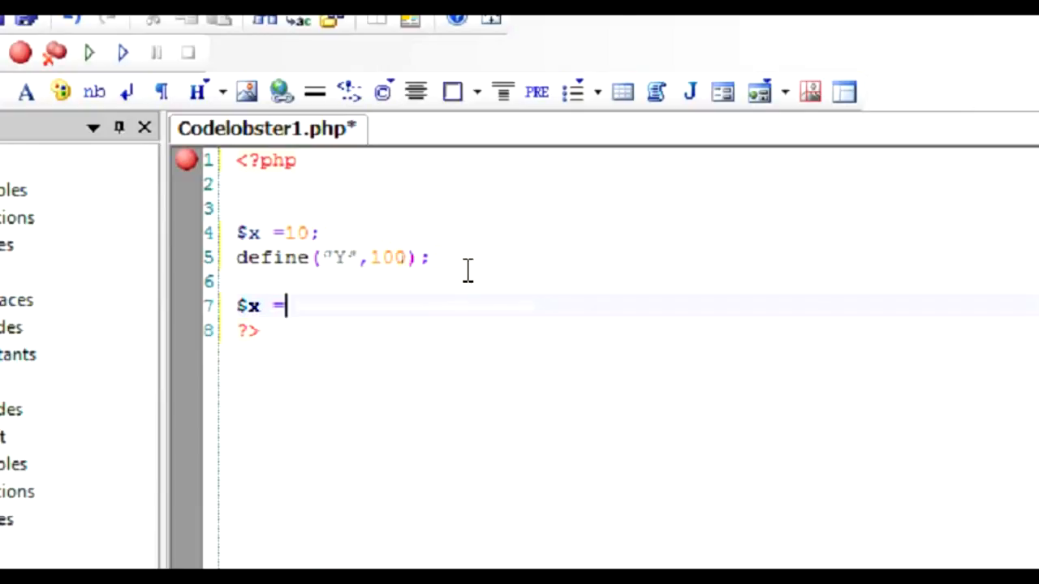
pyautogui.write('$x =')
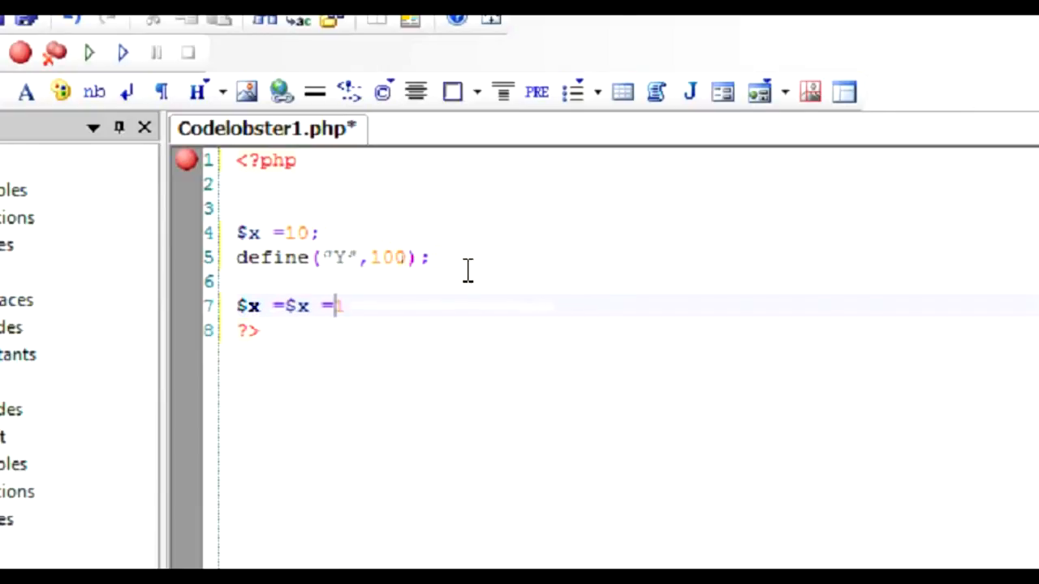
pyautogui.write('1;')
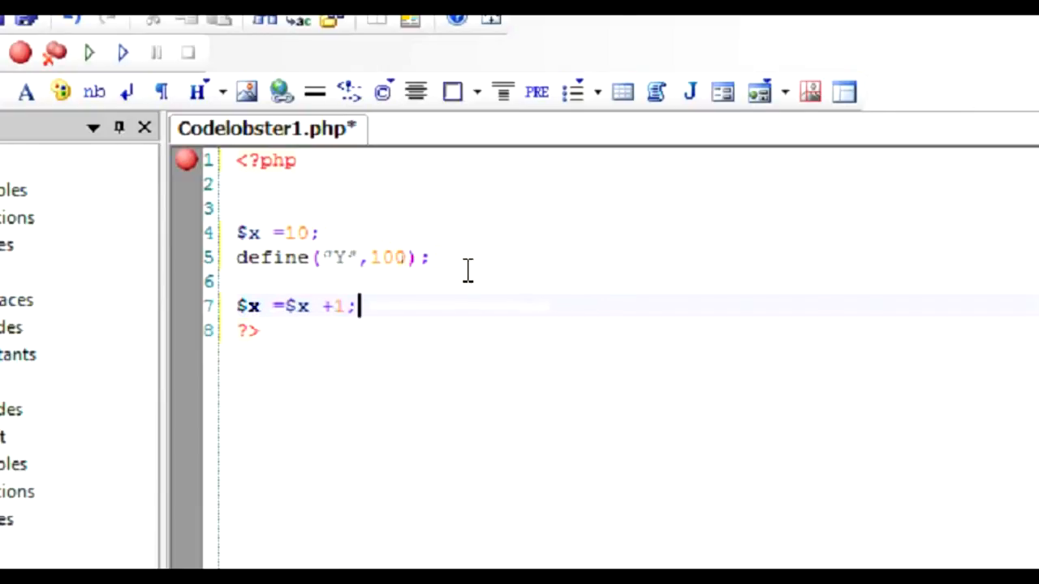
pyautogui.write('echo')
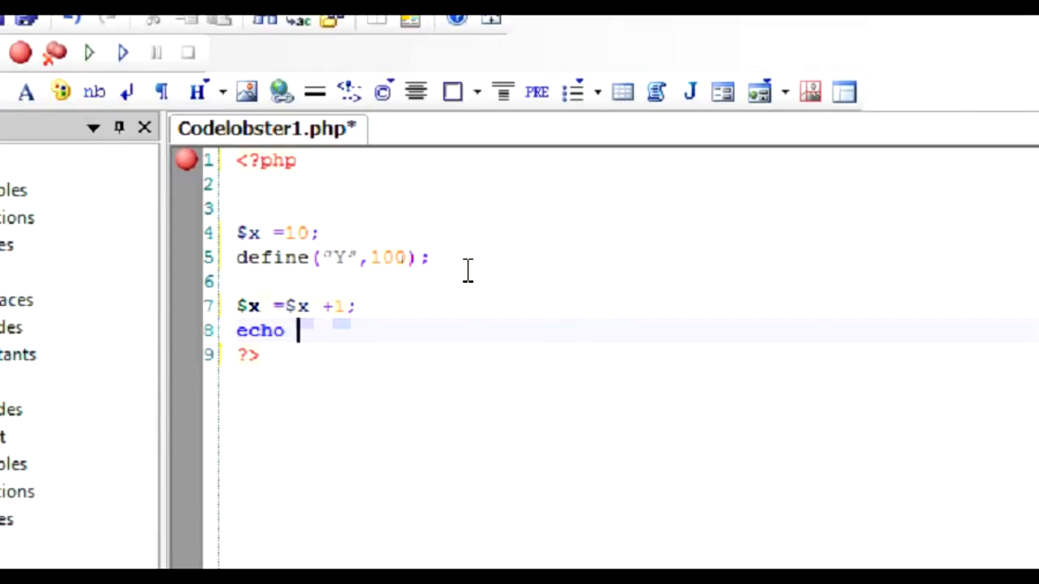
pyautogui.write('$x')
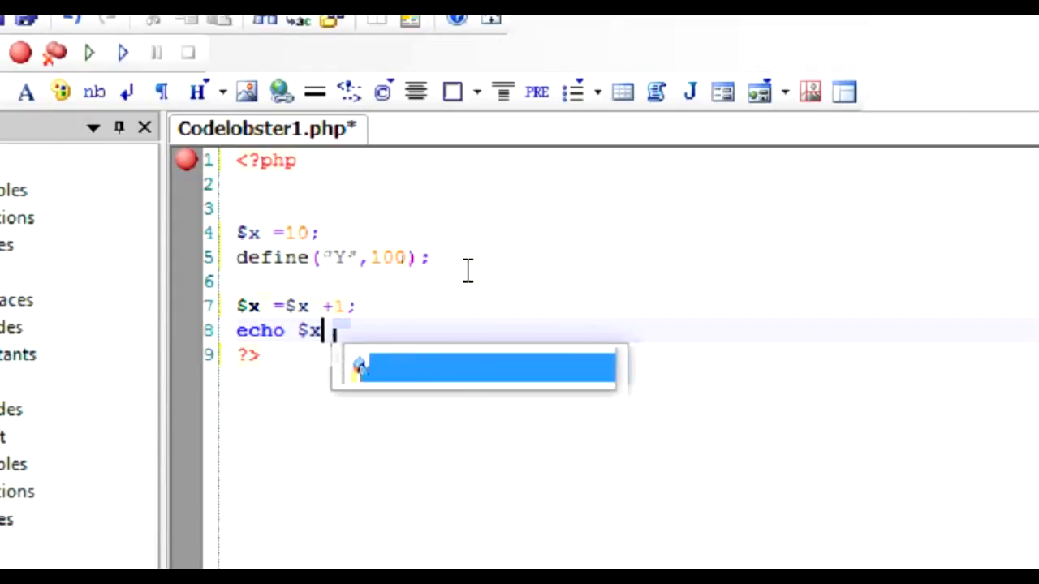
pyautogui.write(';')
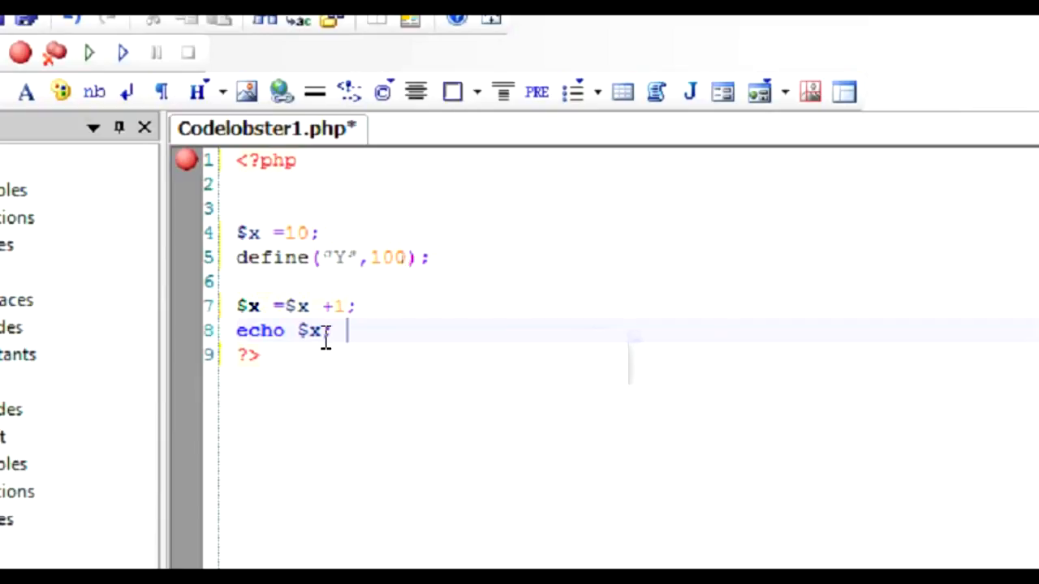
pyautogui.write(';')
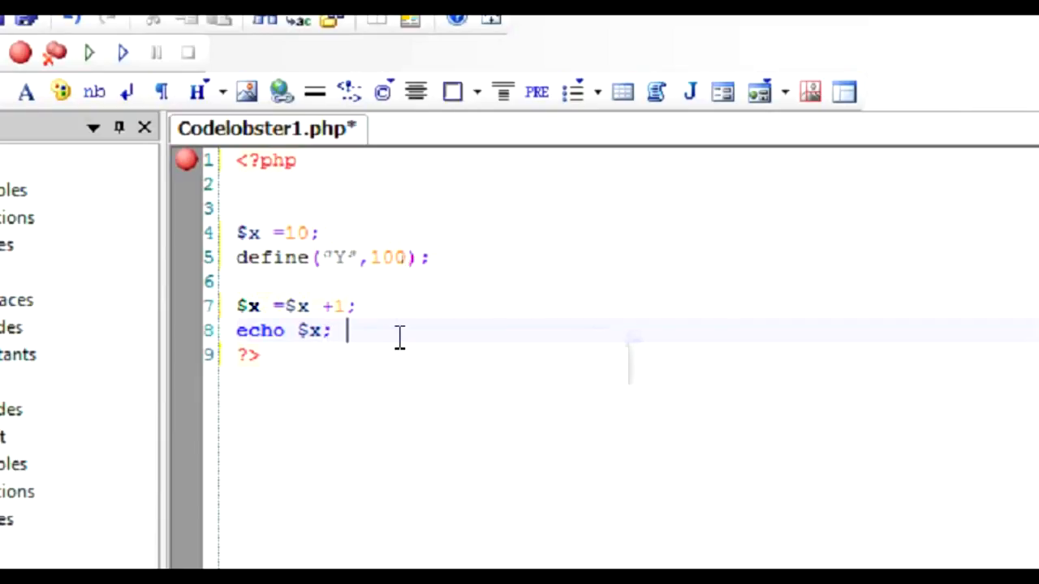
# Fix the trailing semicolon on echo $x; and add blank lines below
pyautogui.doubleClick(290, 233)
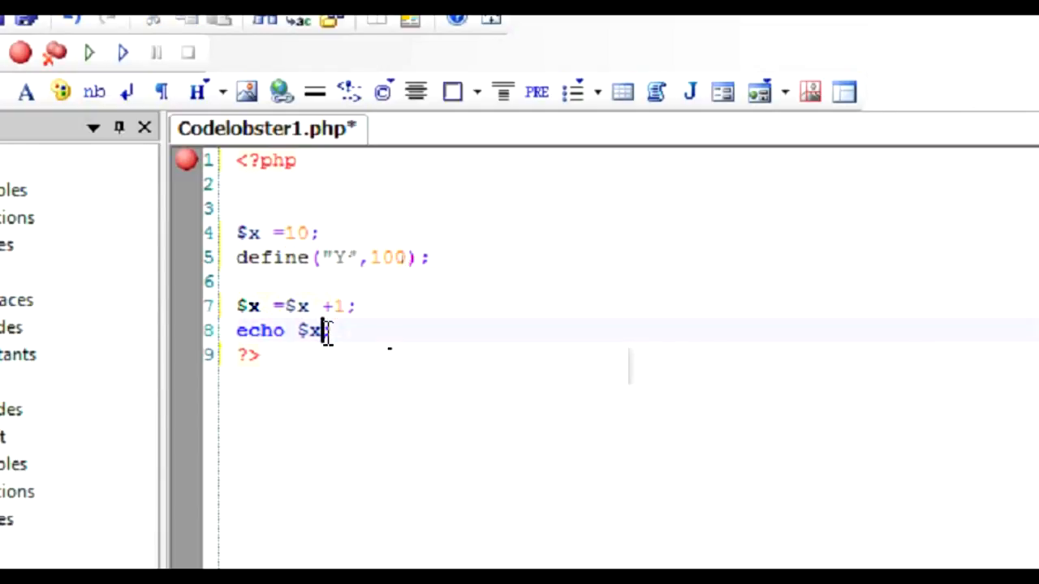
pyautogui.write(';')
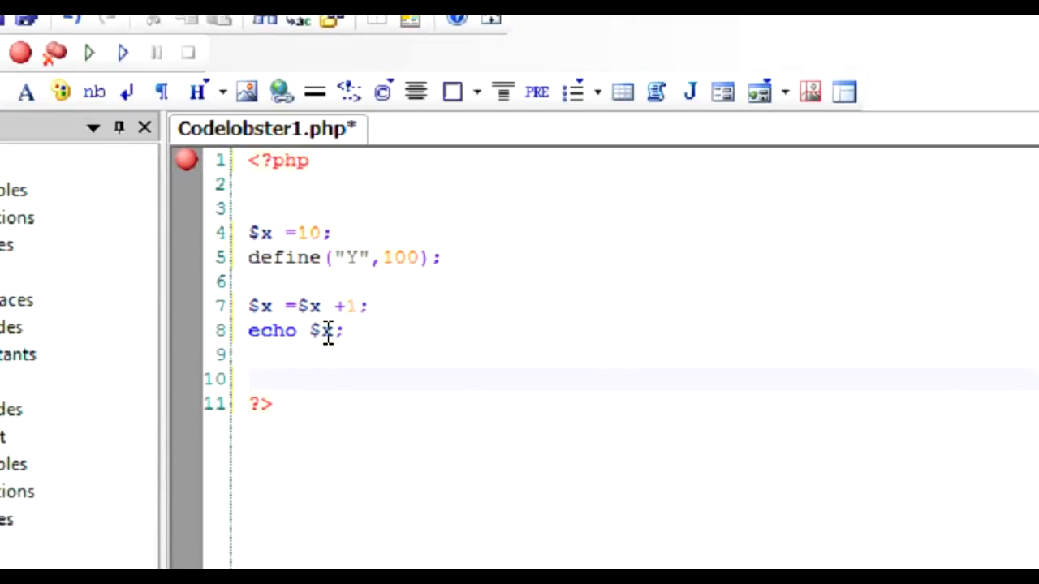
pyautogui.click(251, 379)
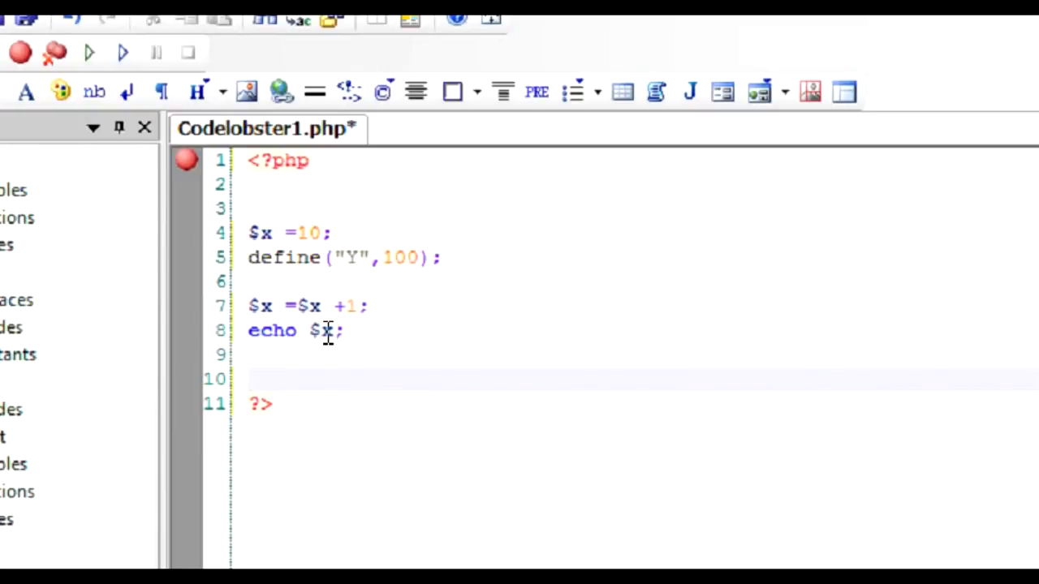
pyautogui.click(251, 379)
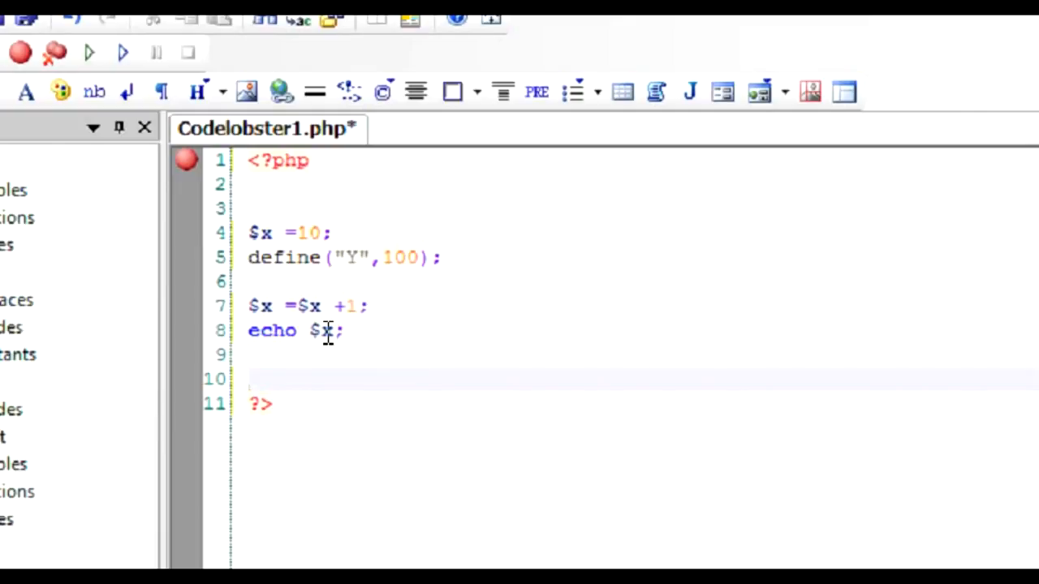
# Type an unfinished Y=Y+1; constant increment line, then delete it
pyautogui.write('Y')
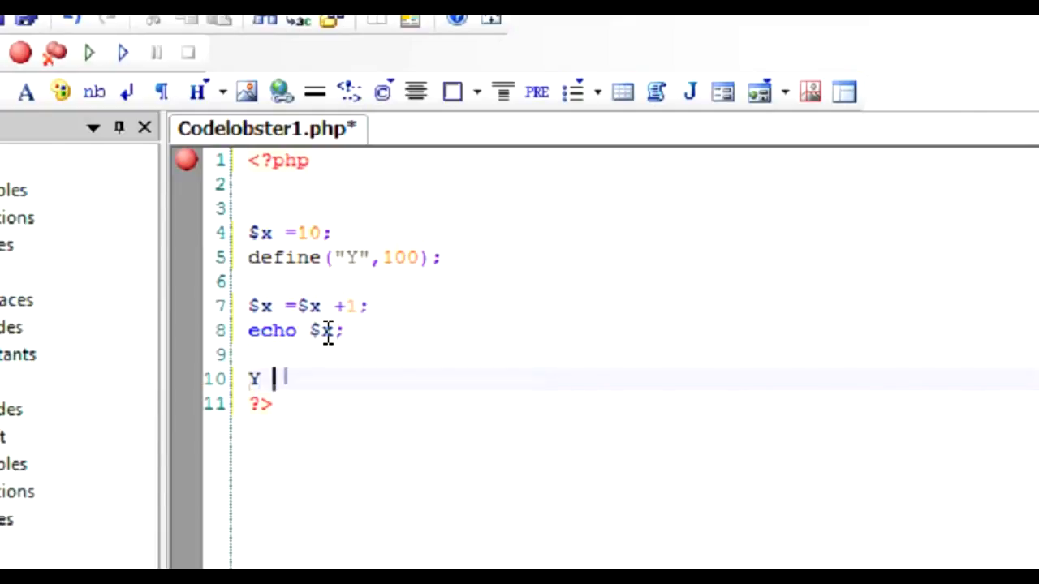
pyautogui.write('=Y+1')
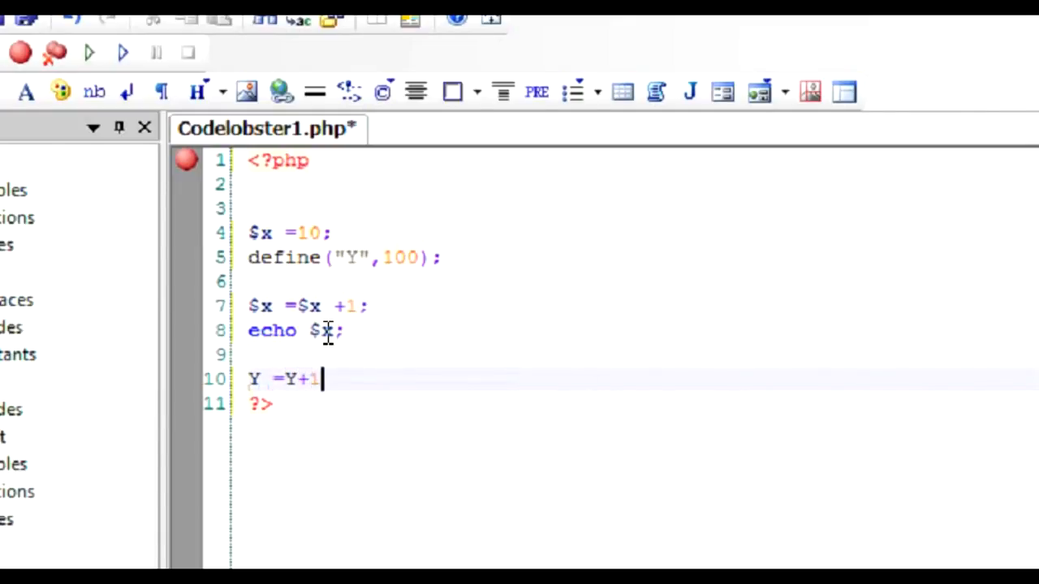
pyautogui.write(';')
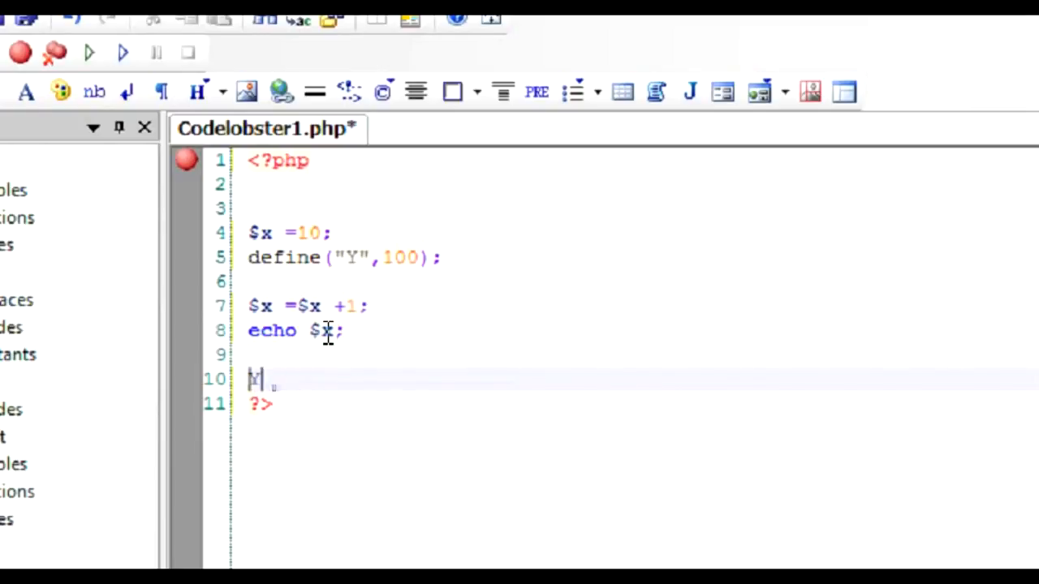
pyautogui.press('Backspace')
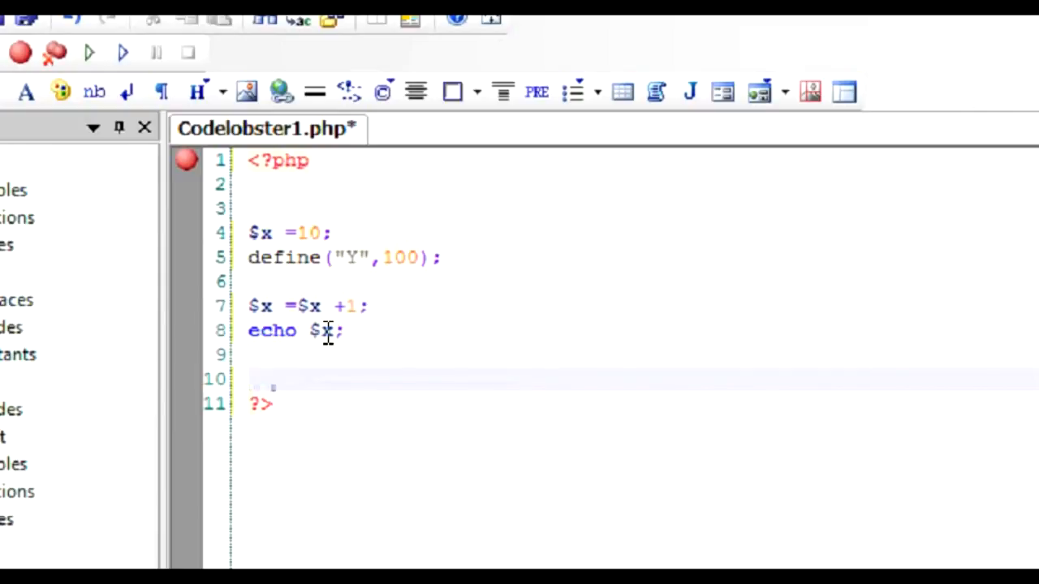
# Write $x = Y; on line 10 and $x = $x + 1 on line 11
pyautogui.write('$x =')
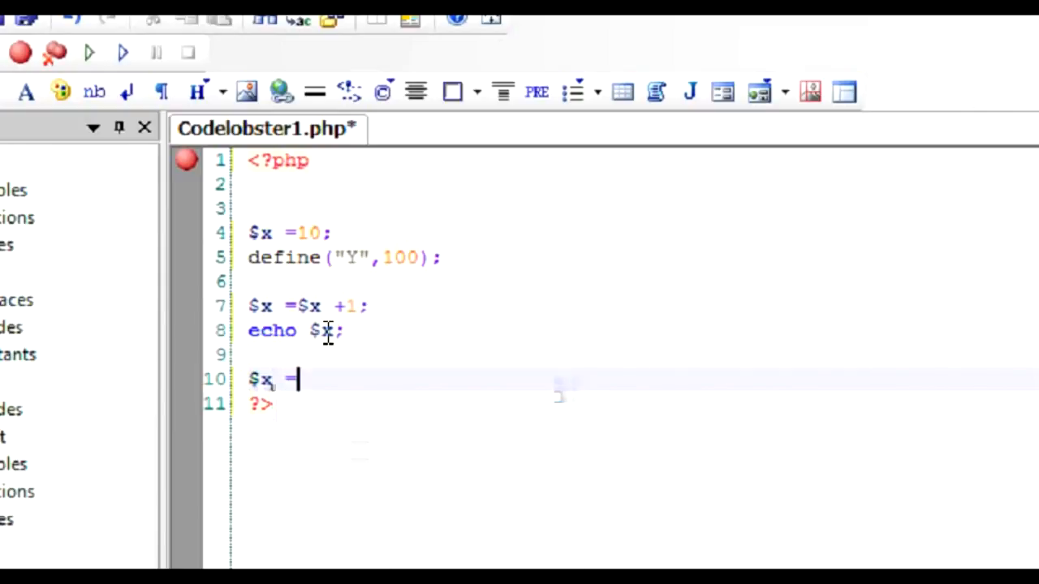
pyautogui.write('Y;')
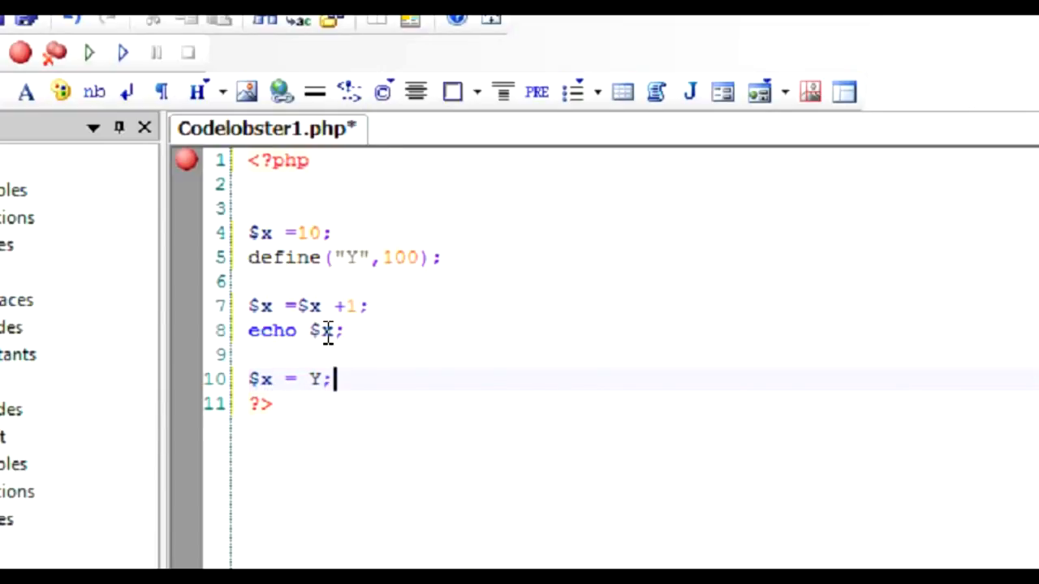
pyautogui.press('Return')
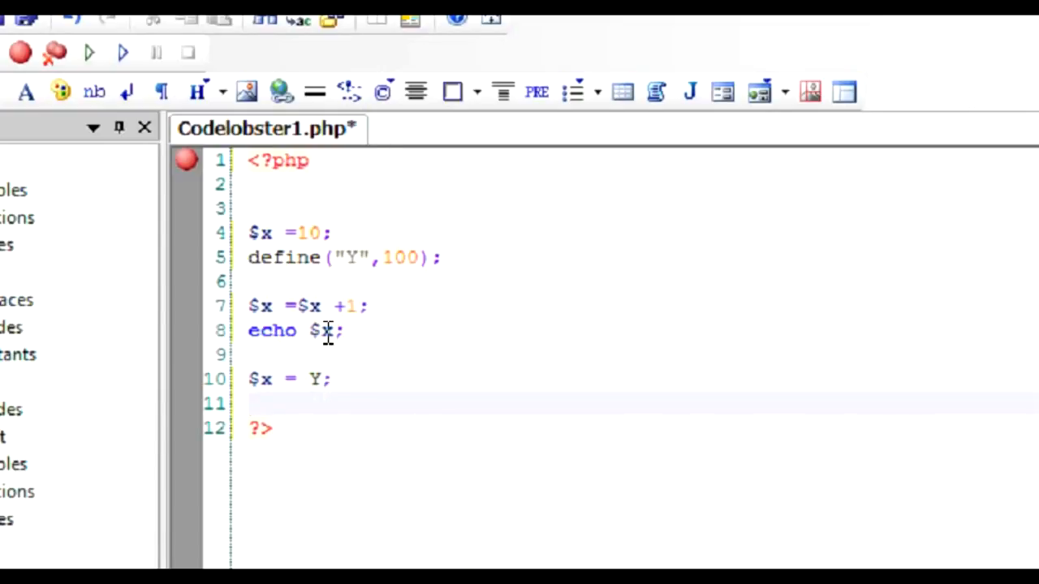
pyautogui.write('$x')
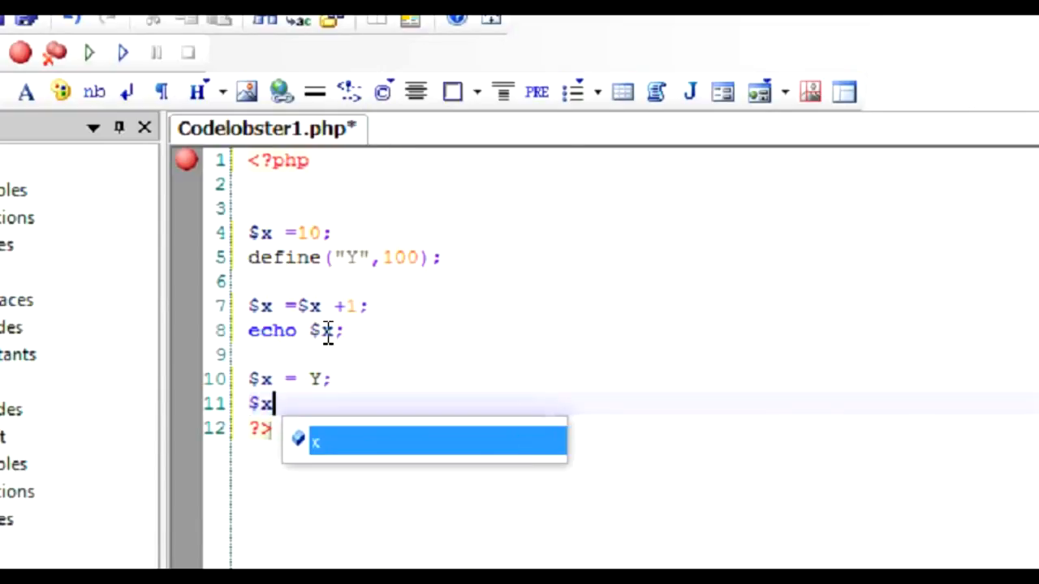
pyautogui.write('= $')
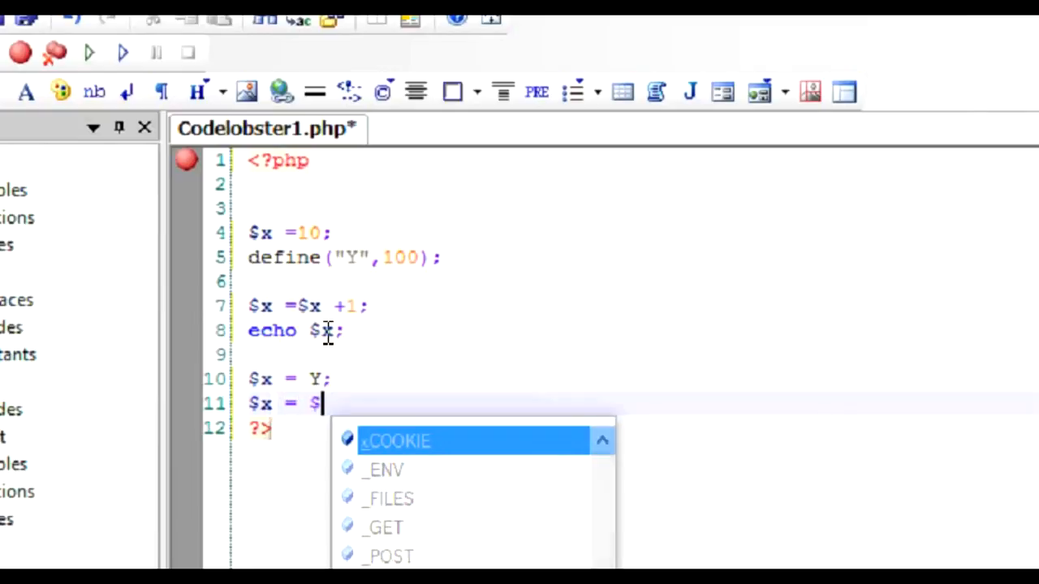
pyautogui.write('x + 1;')
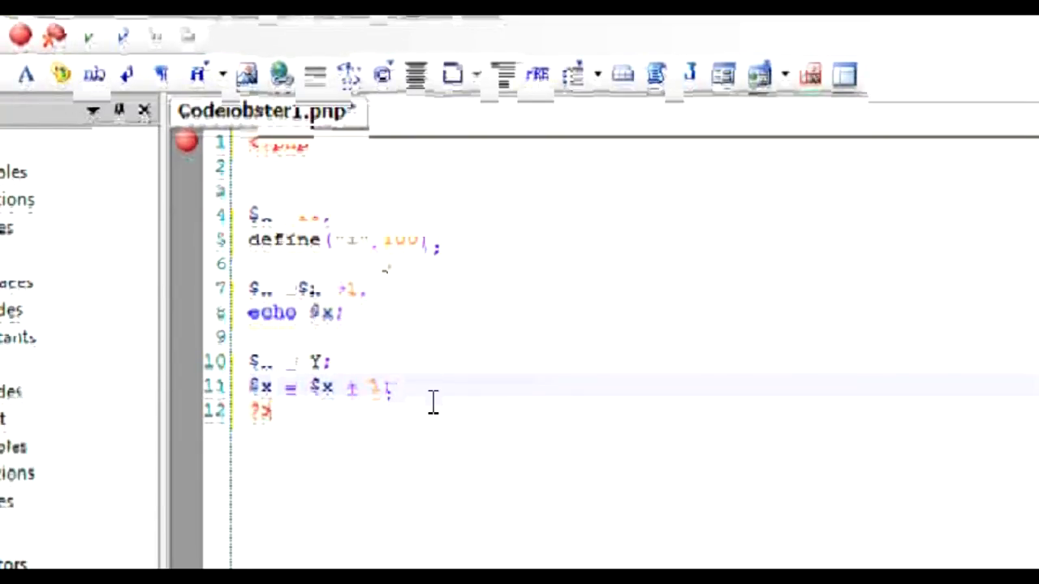
# Insert an empty line 12 below $x = $x + 1;, ahead of ?>
pyautogui.press('Return')
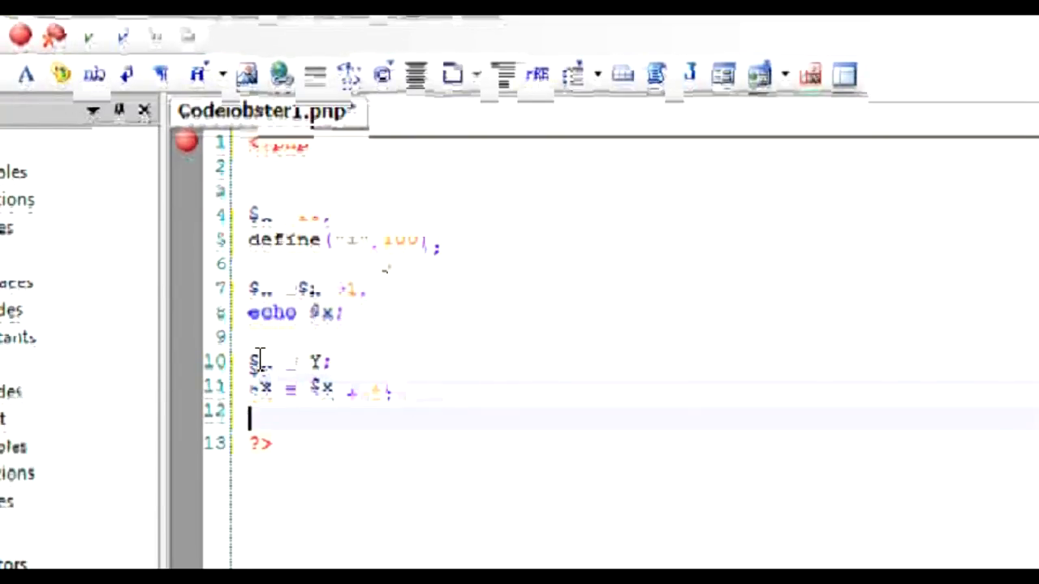
pyautogui.doubleClick(310, 369)
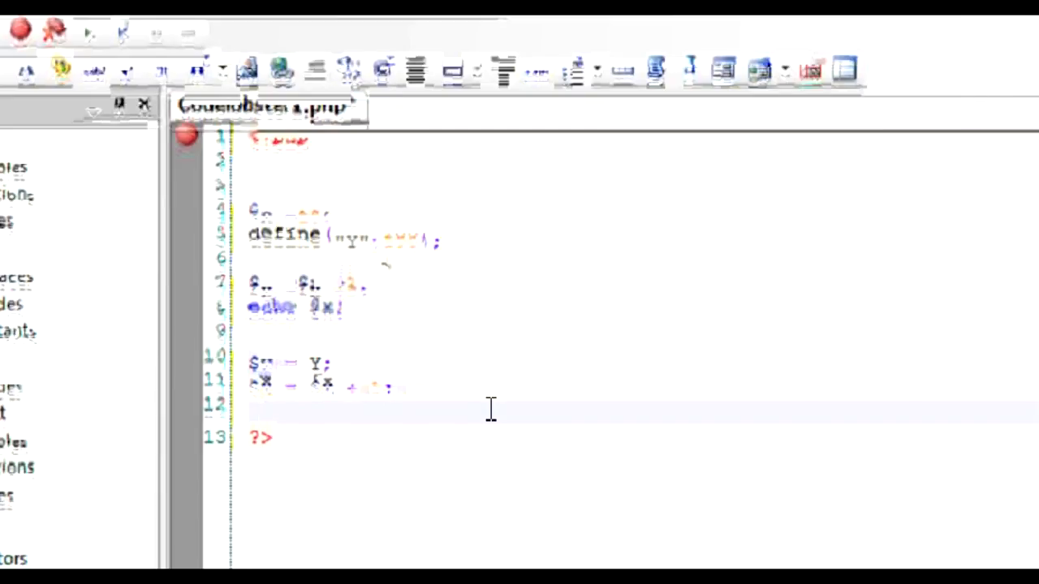
pyautogui.click(260, 412)
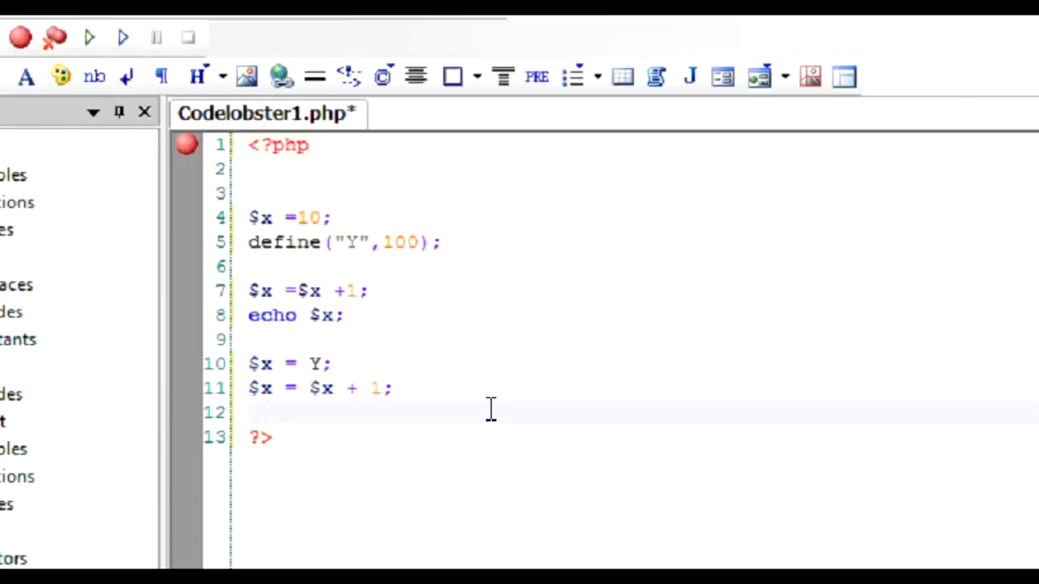
pyautogui.moveTo(252, 252)
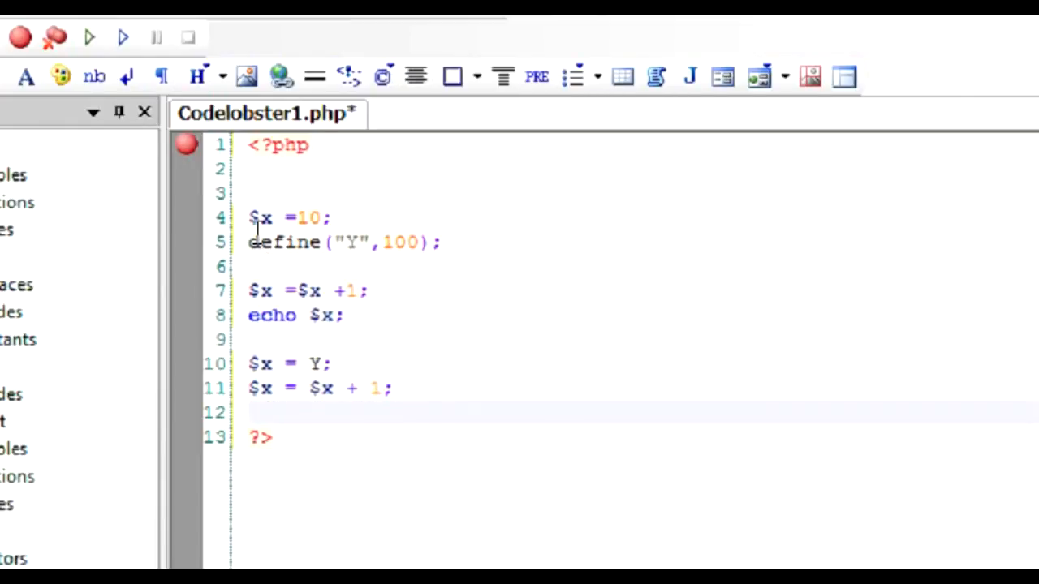
# Add a blank line, remove stray config.yml text, and show define's documentation
pyautogui.press('Return')
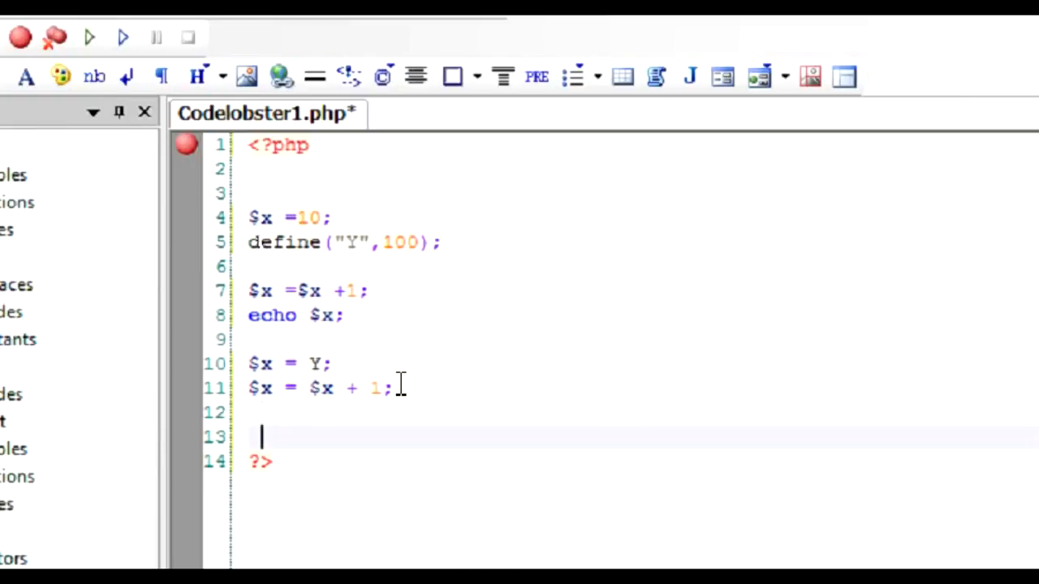
pyautogui.write('config.yml')
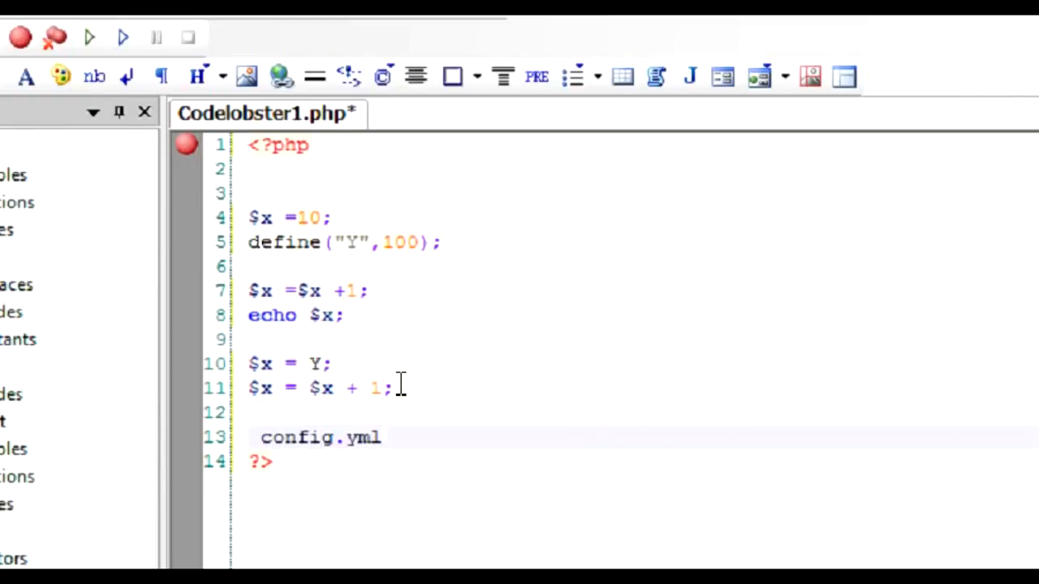
pyautogui.click(371, 438)
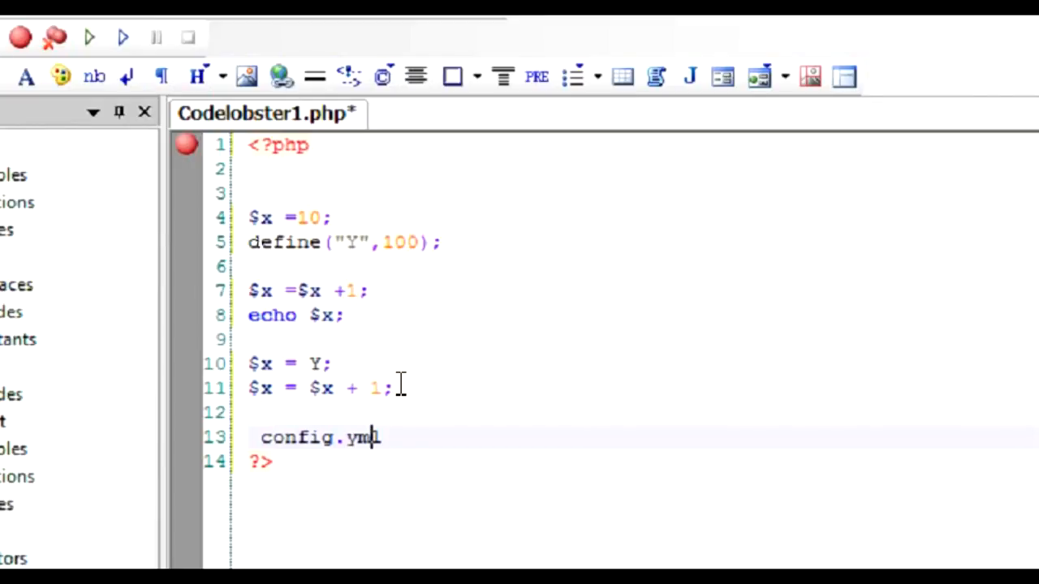
pyautogui.doubleClick(318, 438)
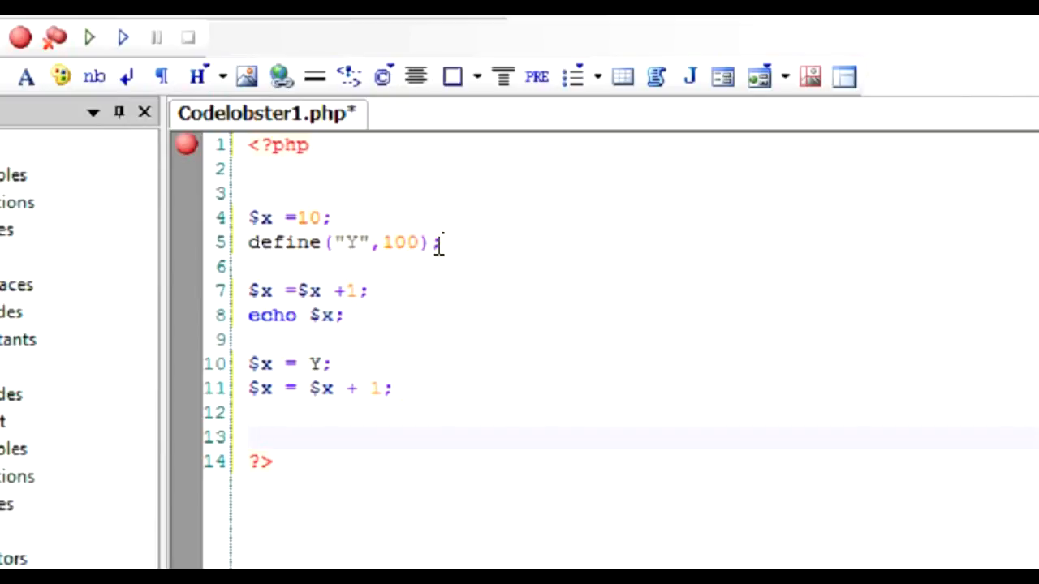
pyautogui.click(261, 436)
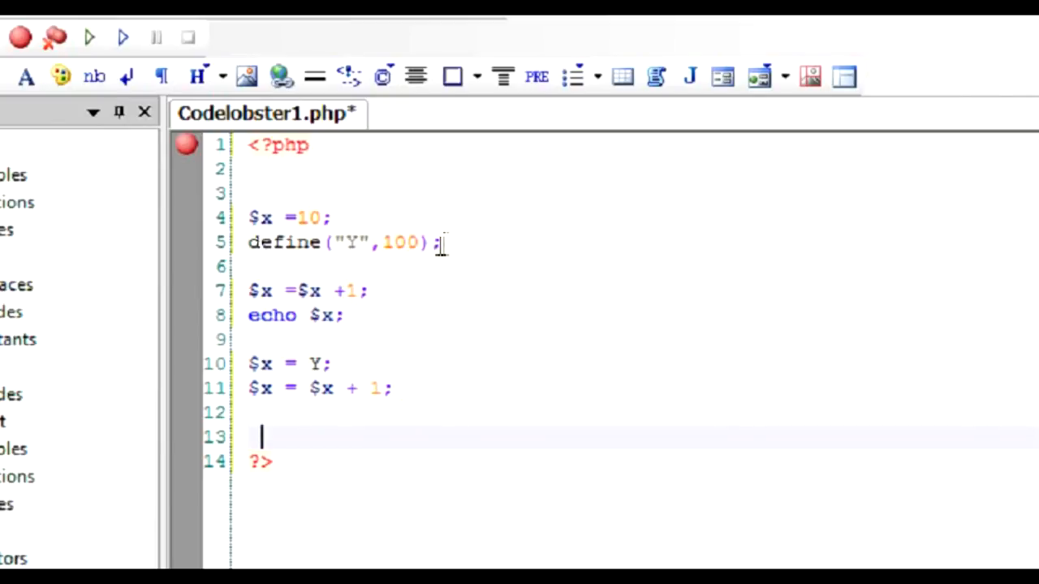
pyautogui.doubleClick(341, 242)
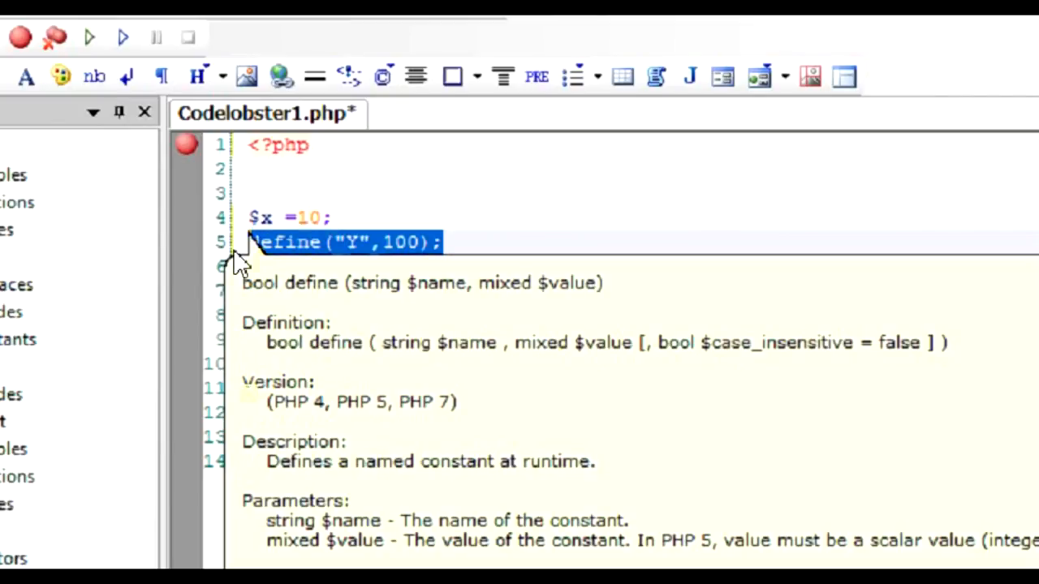
# Dismiss the define documentation tooltip
pyautogui.click(530, 189)
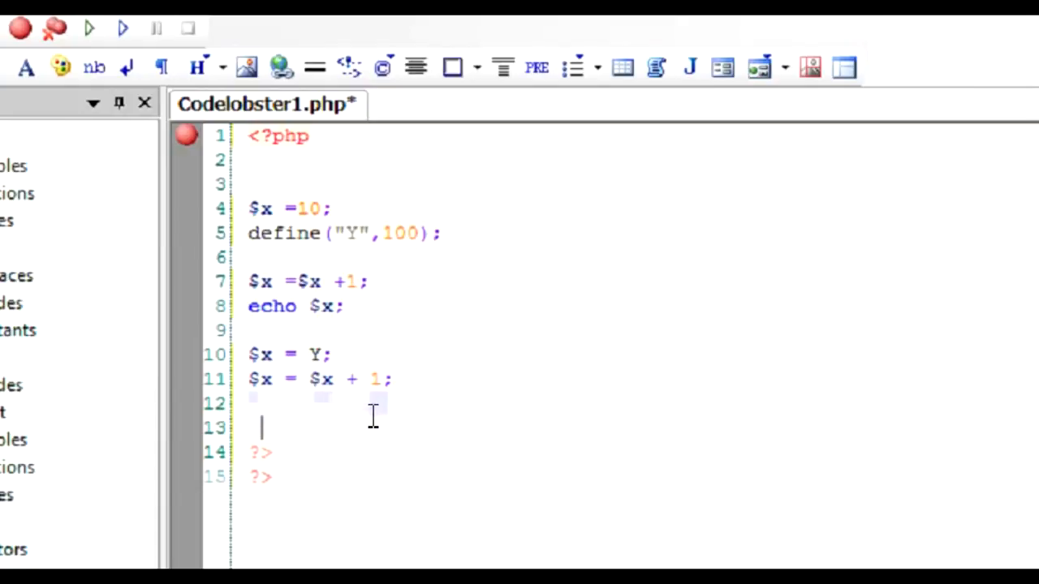
# Type notes 'databse CONNECTion' and 'file paths', then start typing 'time'
pyautogui.write('databse CONNECTion')
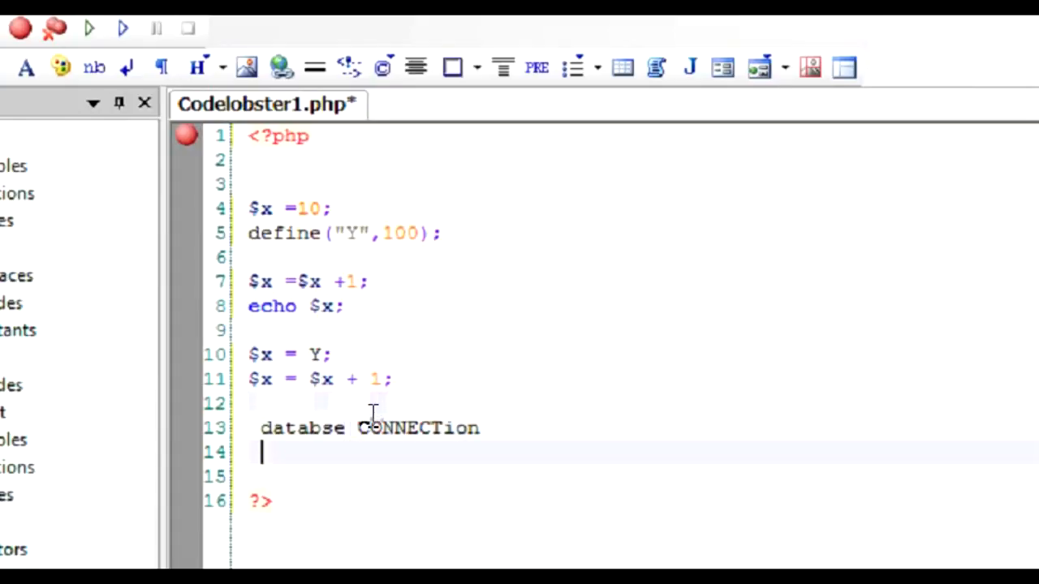
pyautogui.write('file paths')
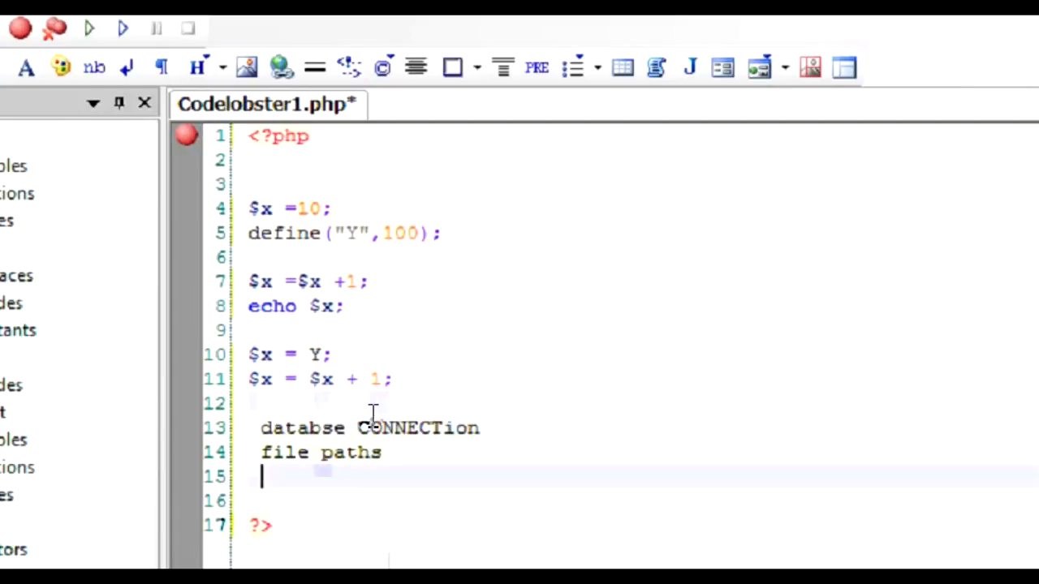
pyautogui.write('time')
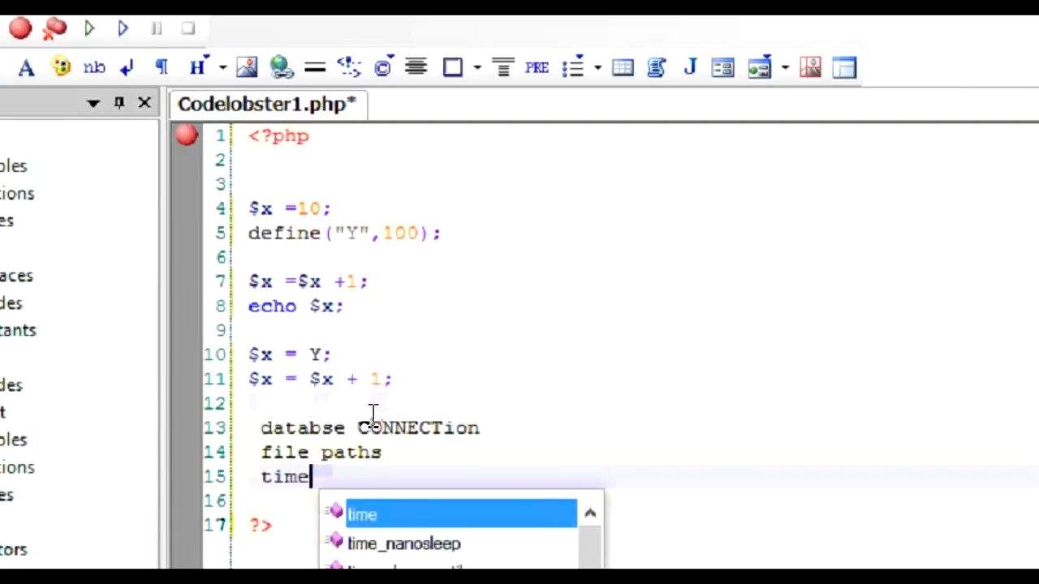